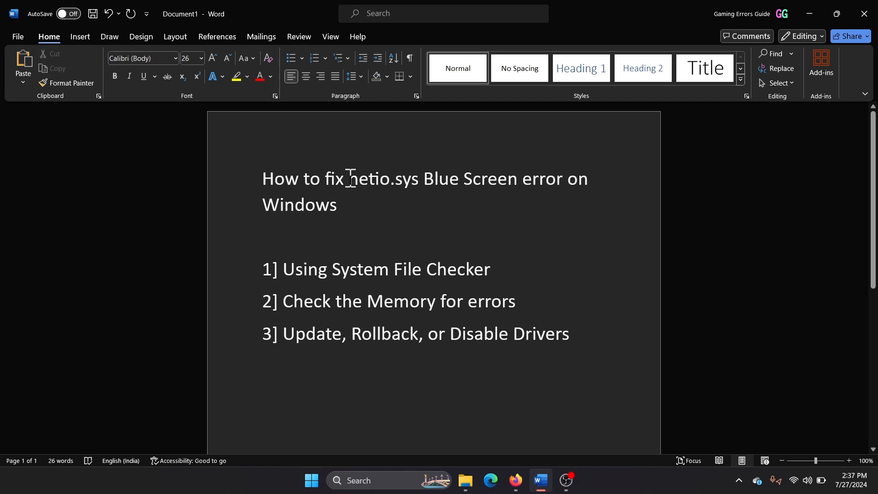
- Highlight 'netio' in the outline title, then enter sfc /scannow in an administrator Command Prompt
double_click(368, 179)
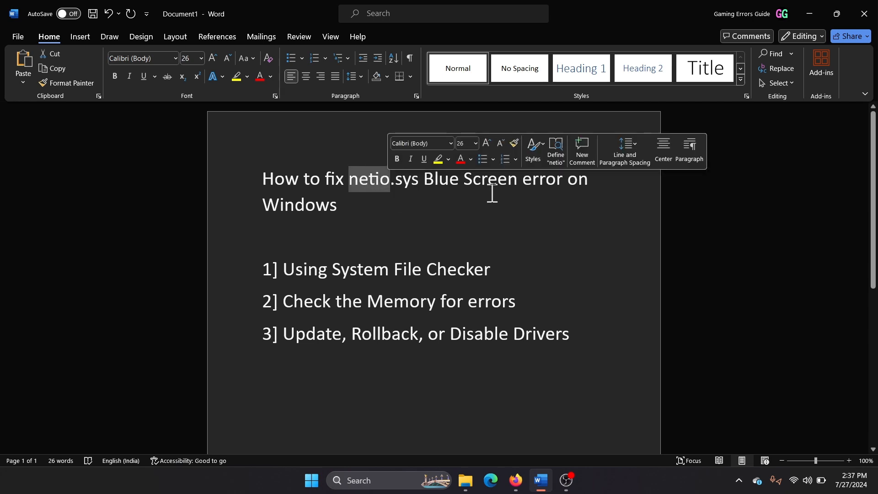
left_click(436, 209)
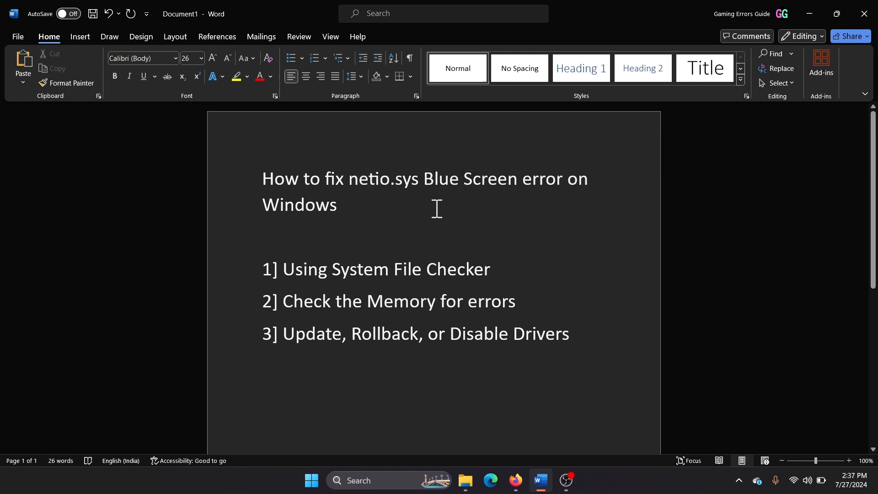
mouse_move(333, 238)
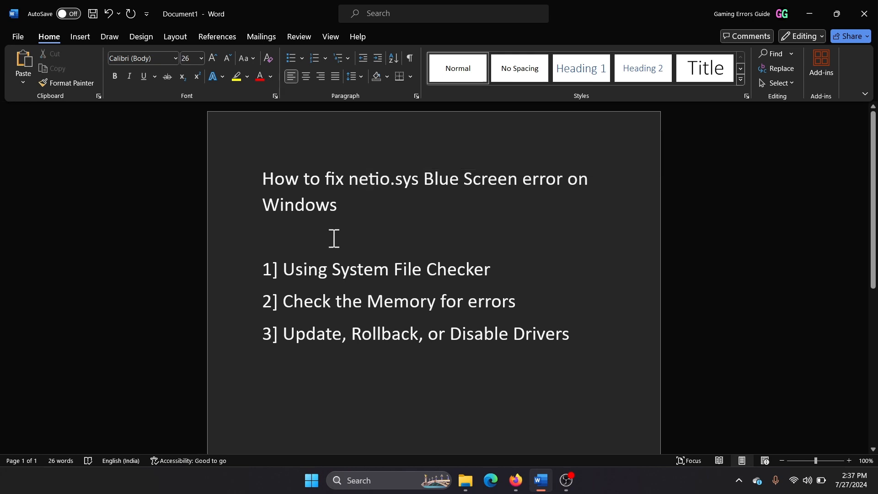
left_click(285, 269)
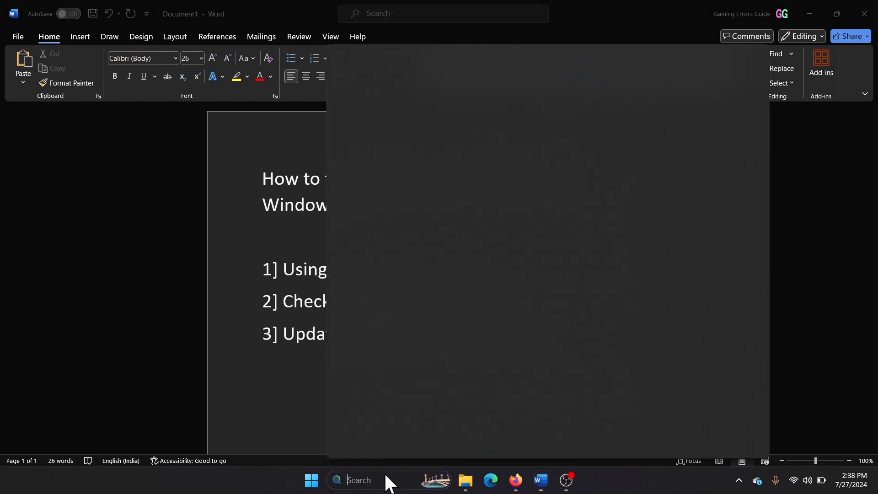
type("com")
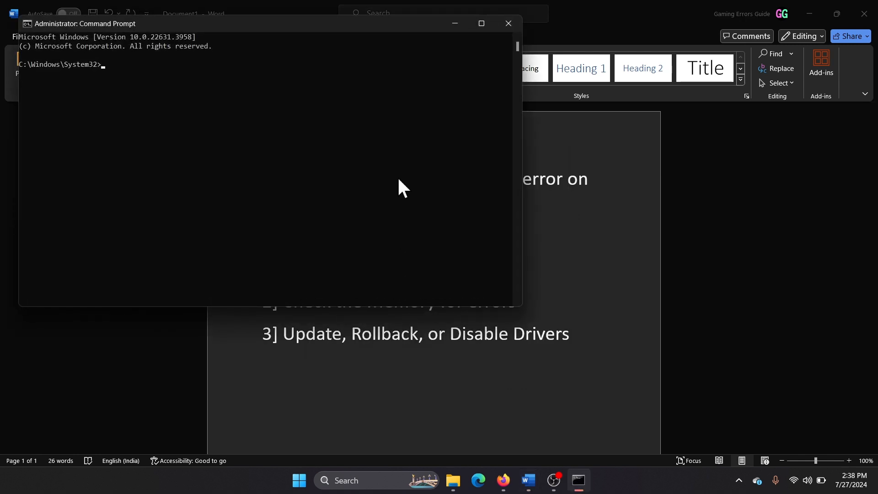
type("sfc")
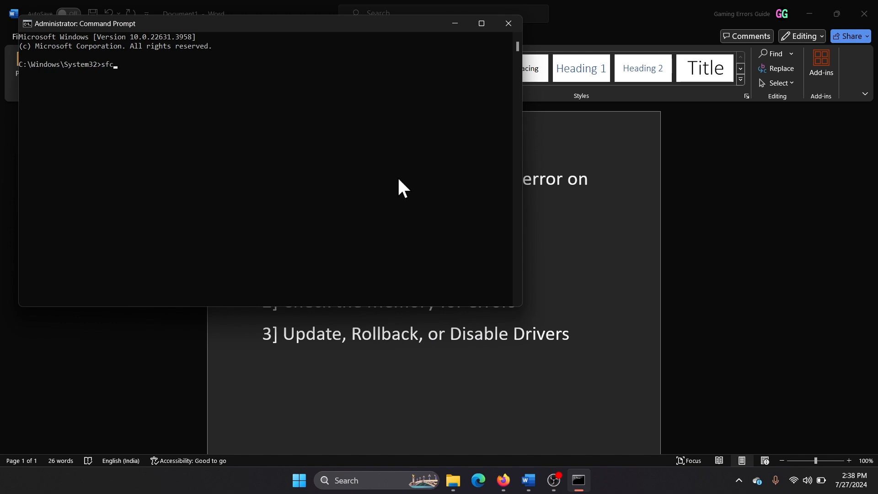
type("/scannow")
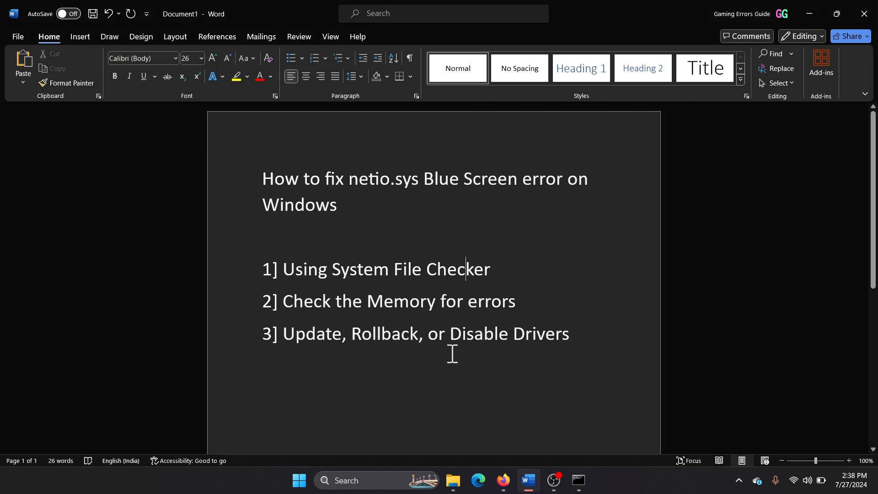
mouse_move(442, 301)
type("mdsched")
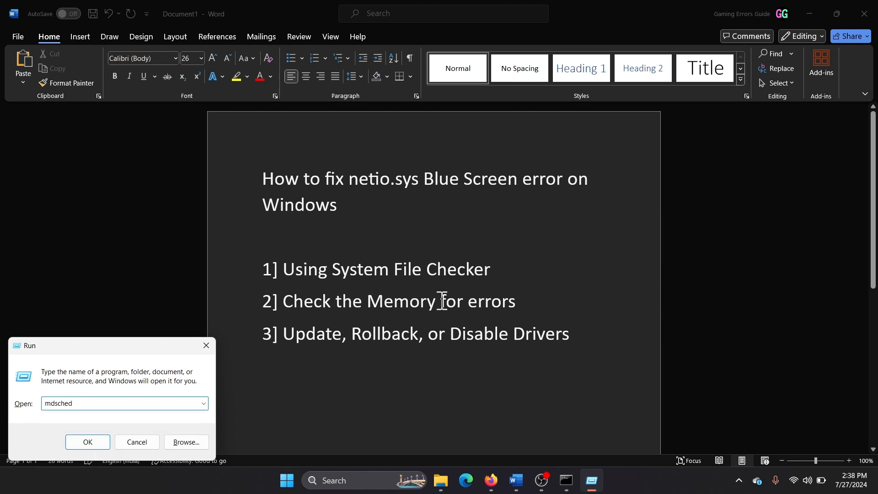
left_click(87, 442)
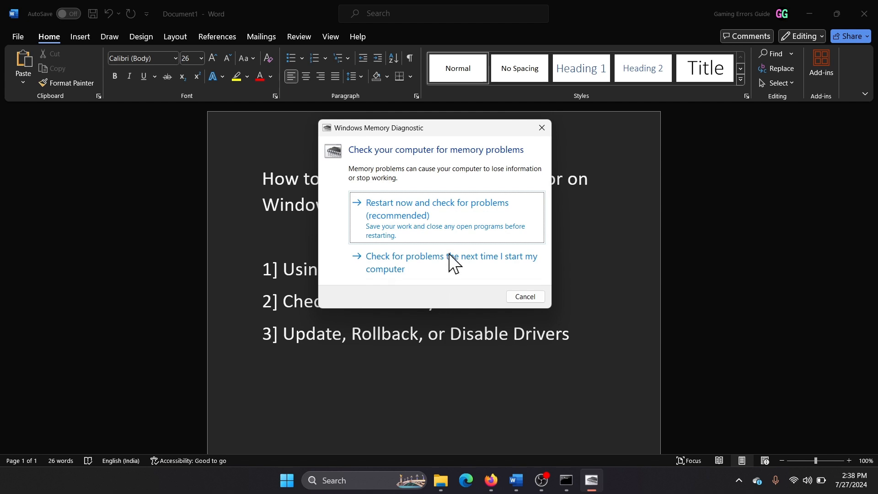
mouse_move(452, 232)
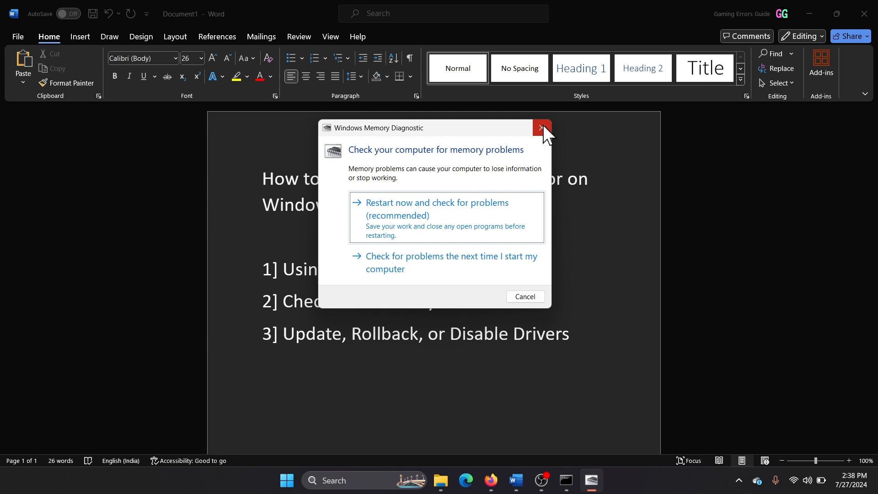
left_click(541, 127)
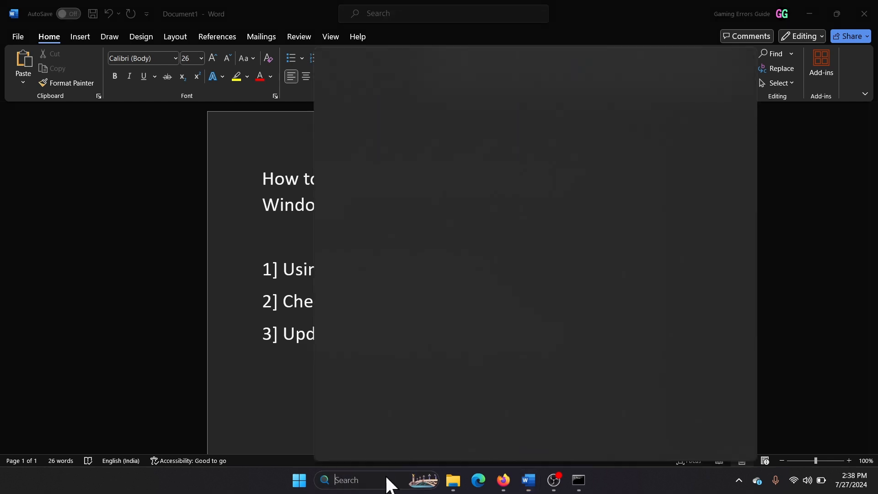
- Update the MediaTek Wi-Fi adapter driver from Device Manager and close the wizard once the best driver is confirmed
type("device Manager")
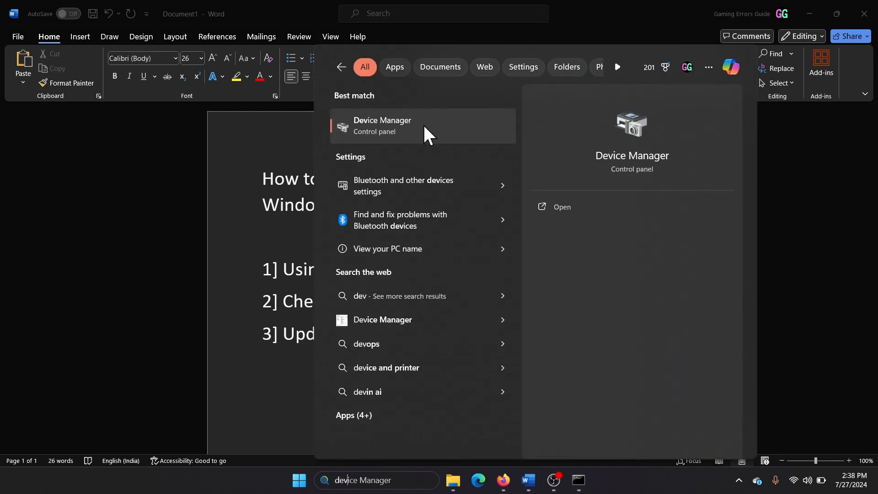
left_click(383, 126)
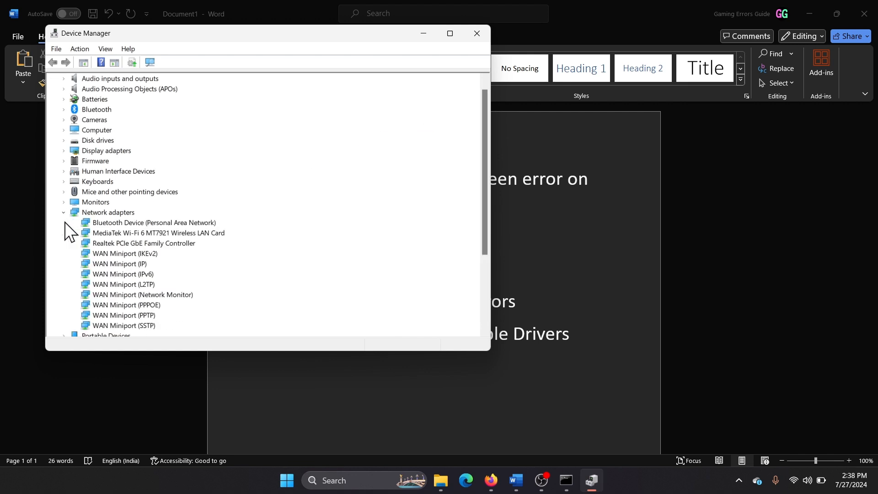
mouse_move(143, 242)
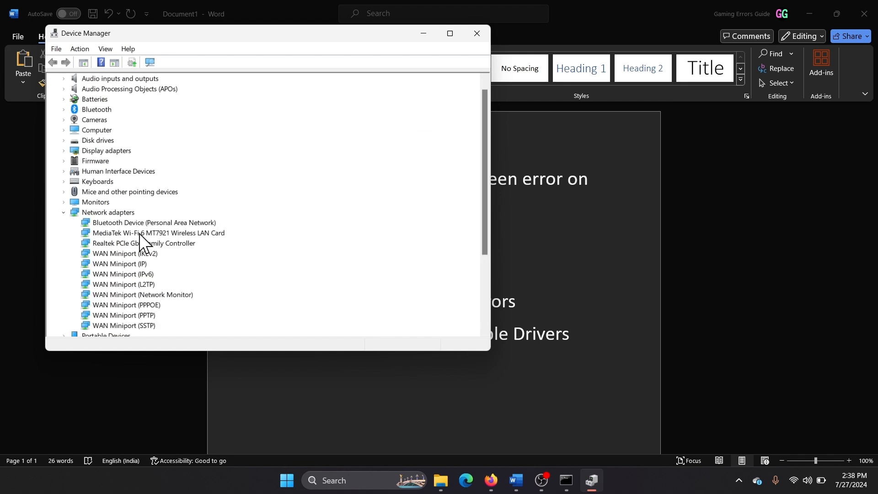
right_click(158, 232)
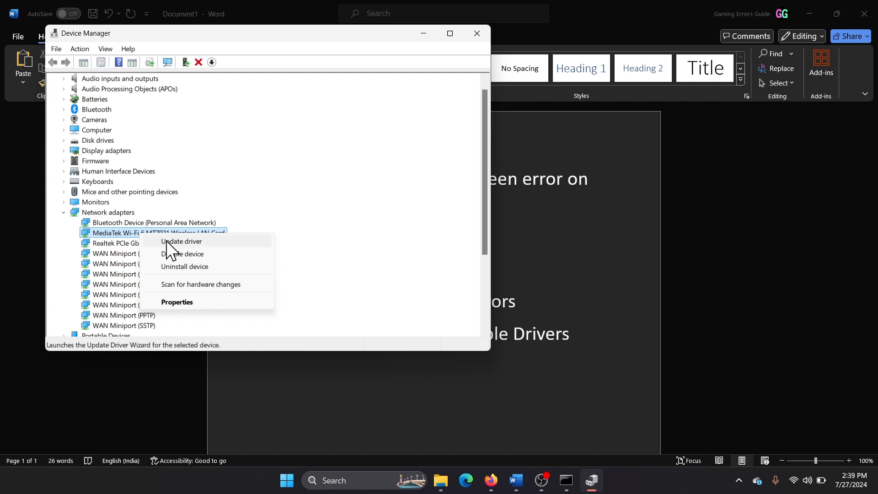
left_click(181, 241)
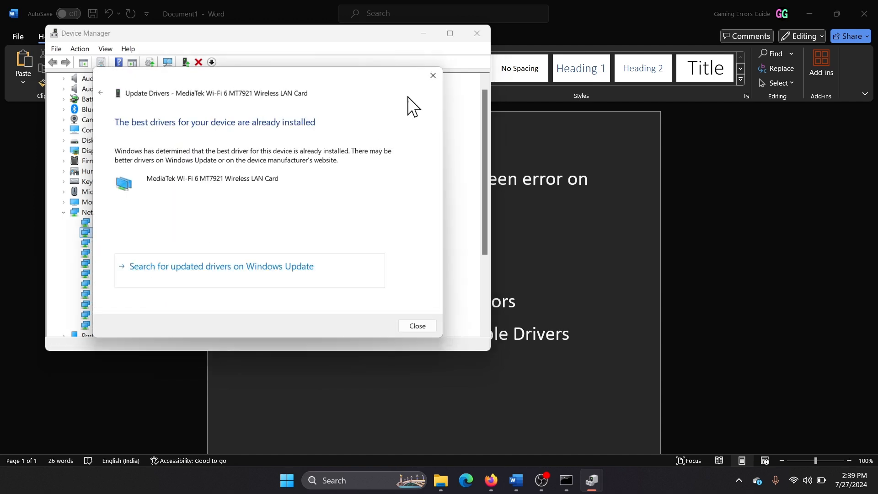
left_click(416, 325)
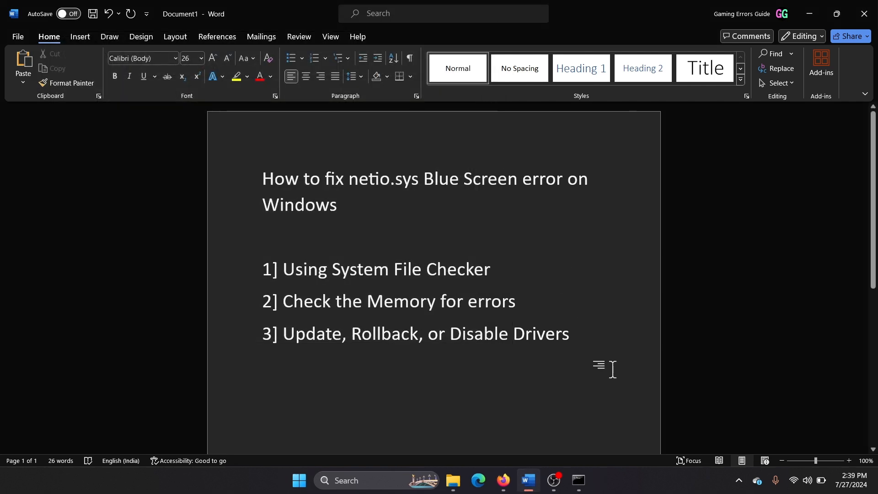